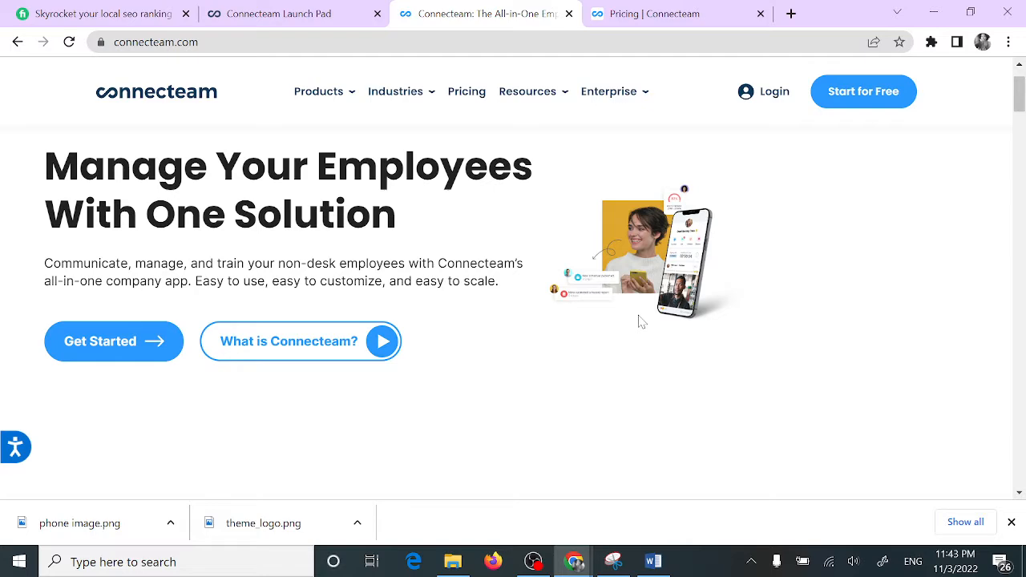
Step: Switch to Word's Document2 showing the Connecteam Structure flowchart
click(652, 561)
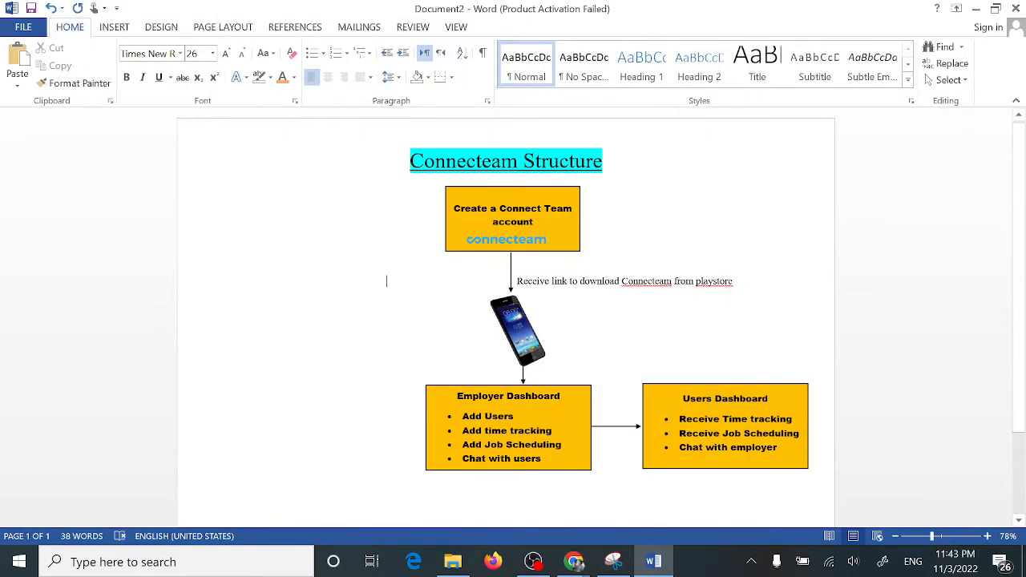
mouse_move(370, 6)
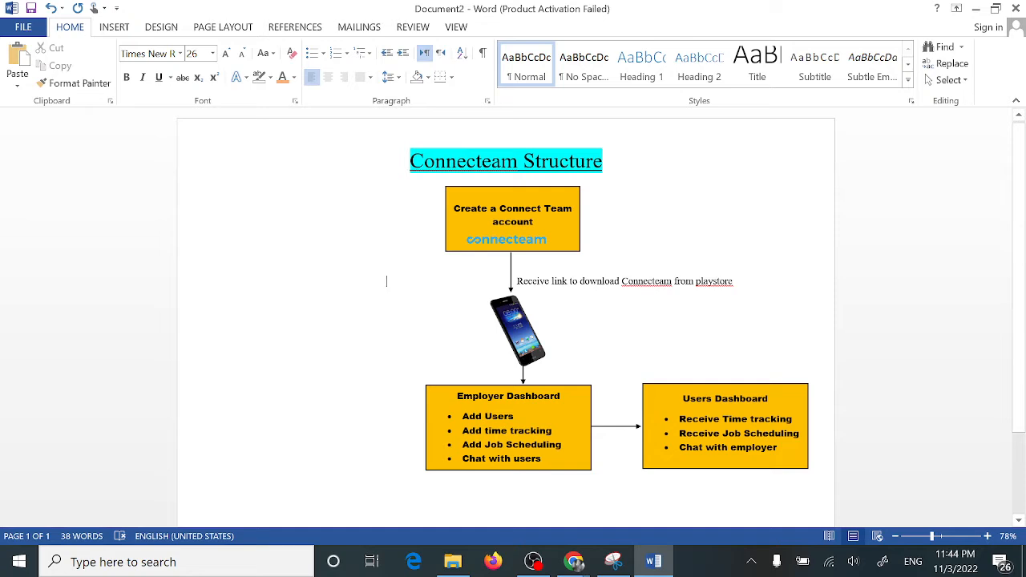
mouse_move(627, 313)
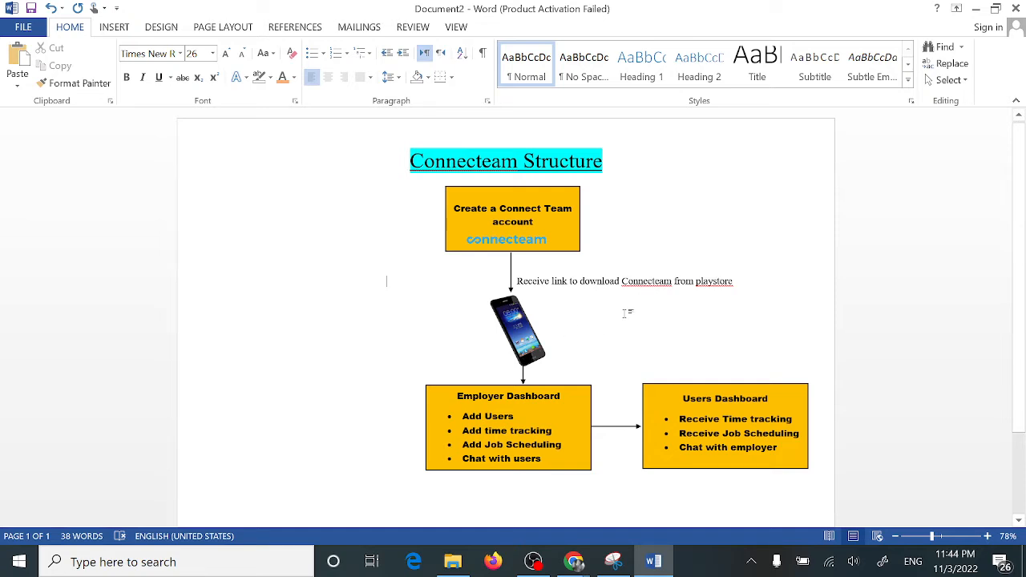
mouse_move(568, 350)
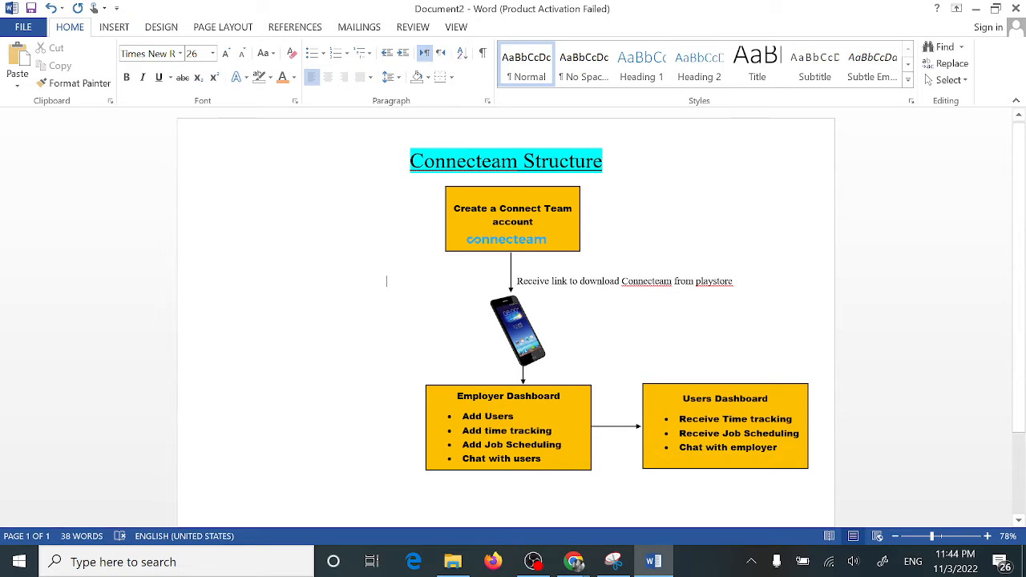
mouse_move(574, 469)
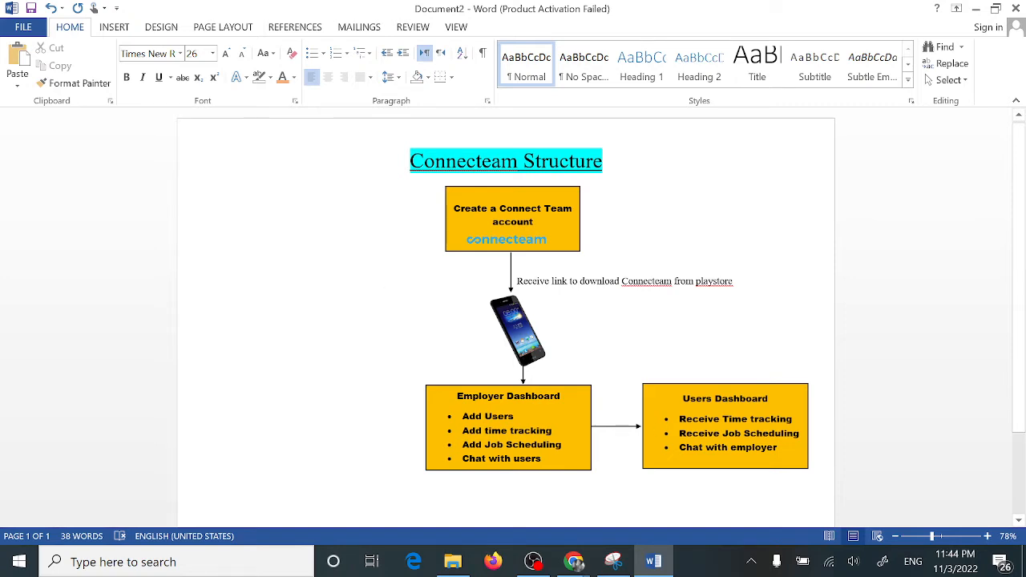
click(387, 281)
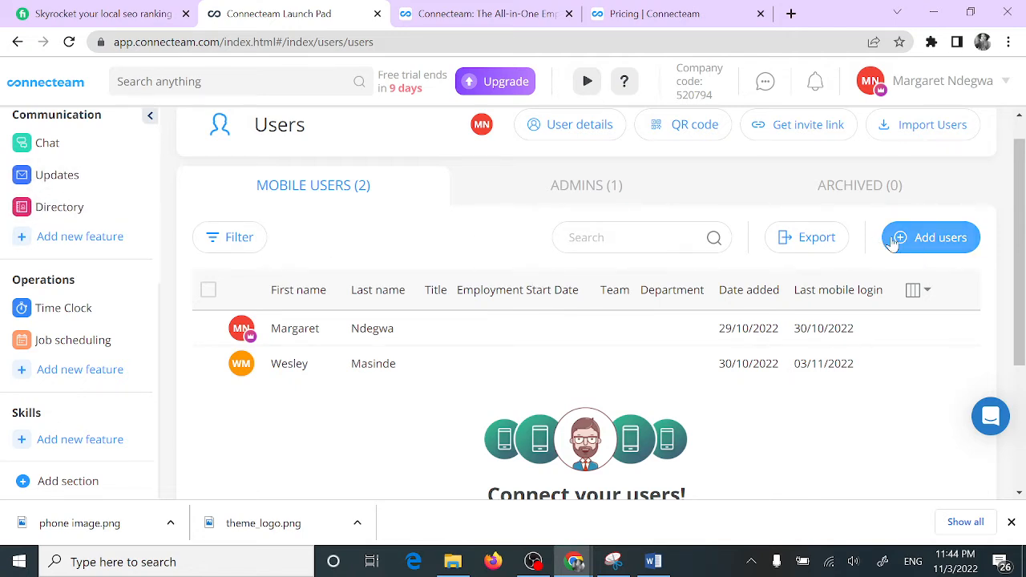
mouse_move(359, 403)
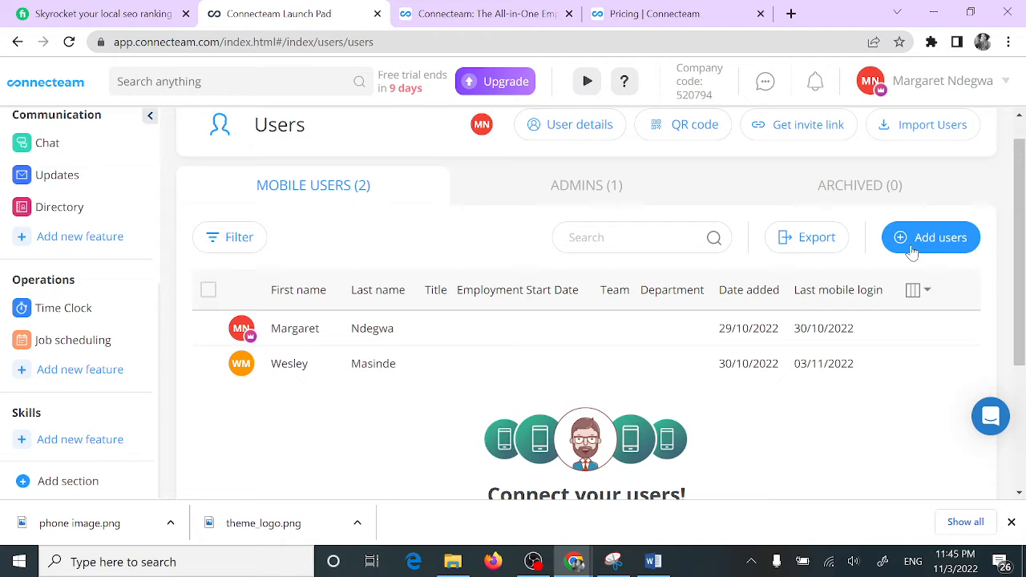
click(929, 236)
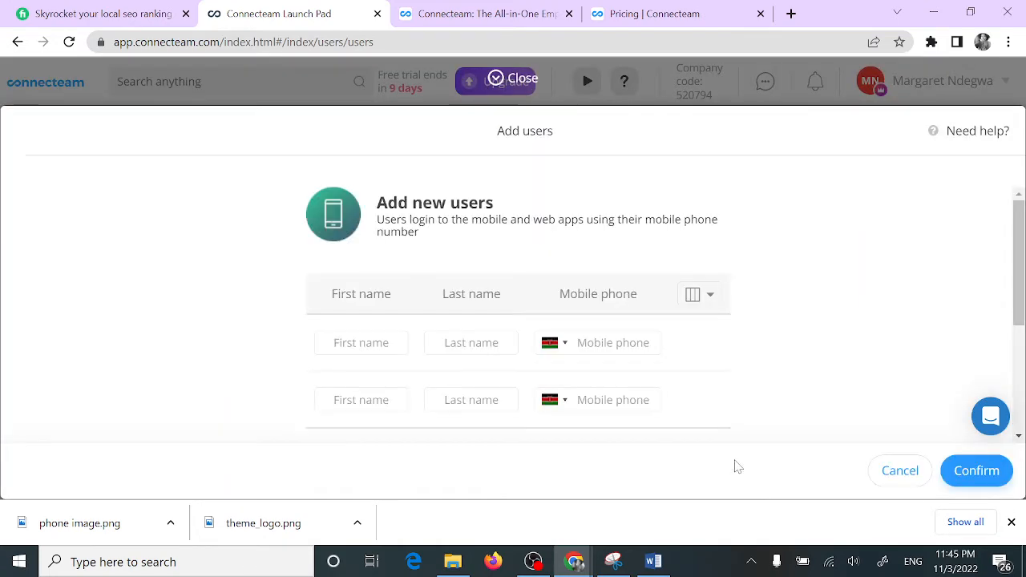
click(361, 342)
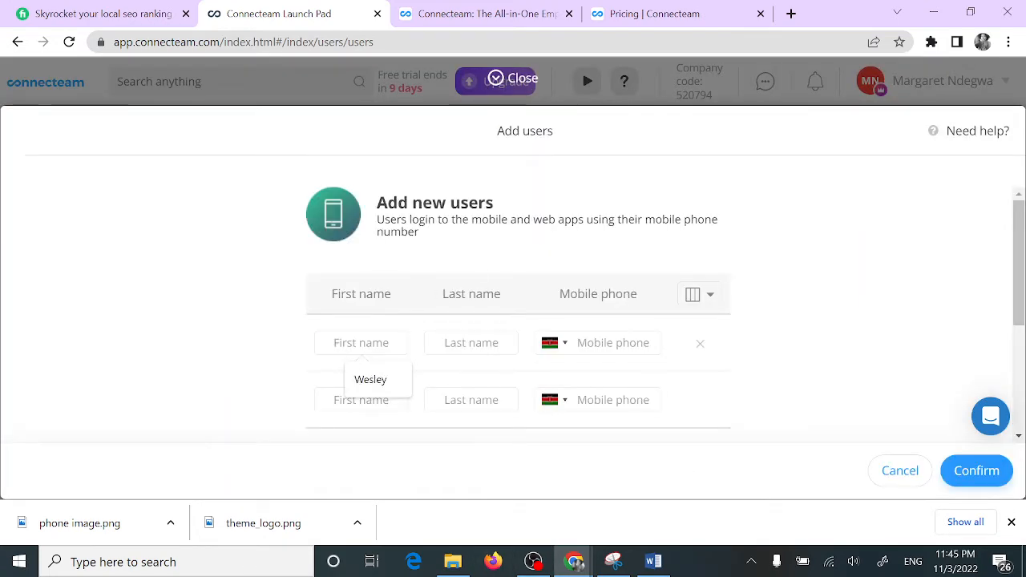
click(471, 342)
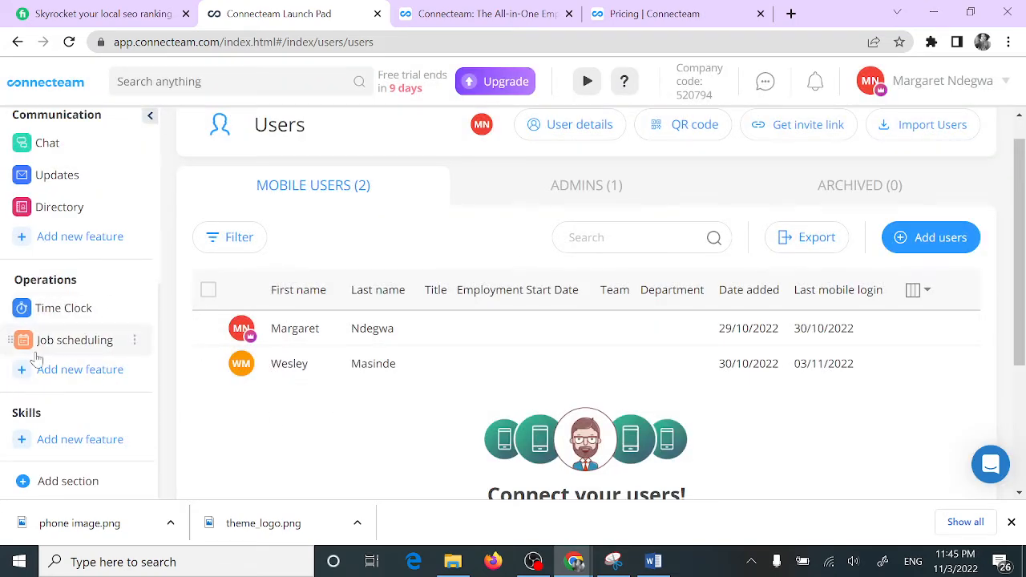
click(74, 340)
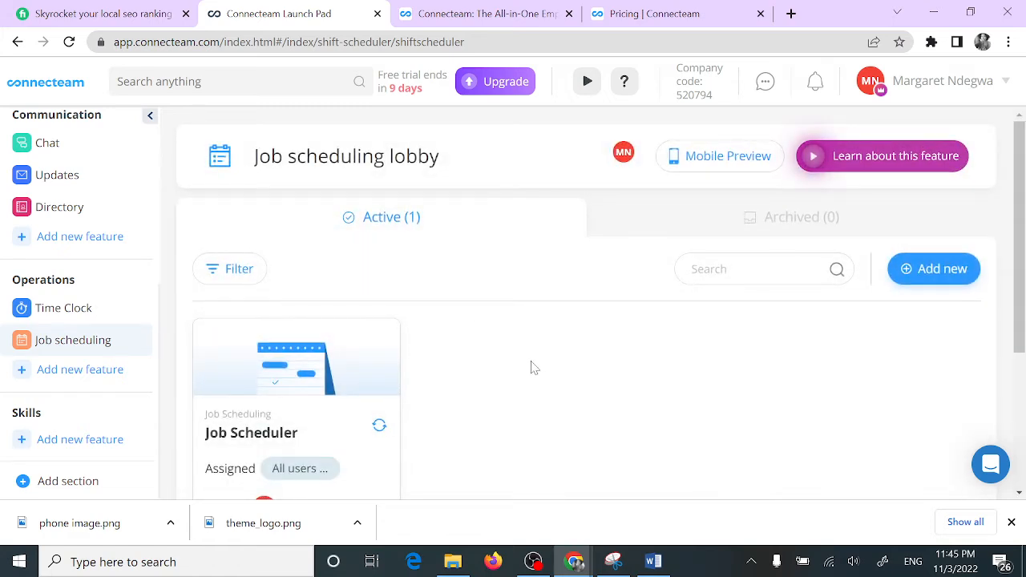
click(251, 433)
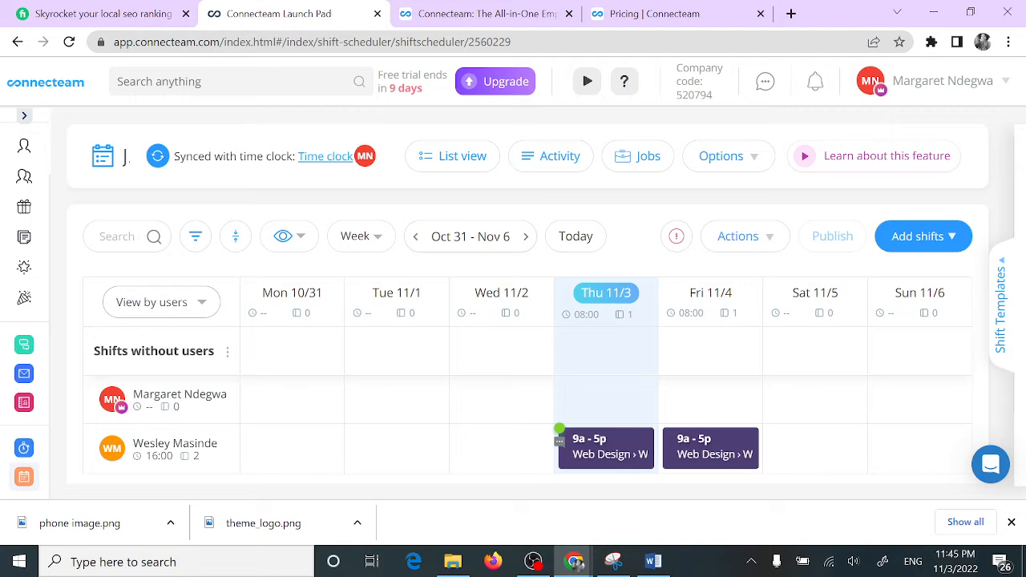
mouse_move(793, 449)
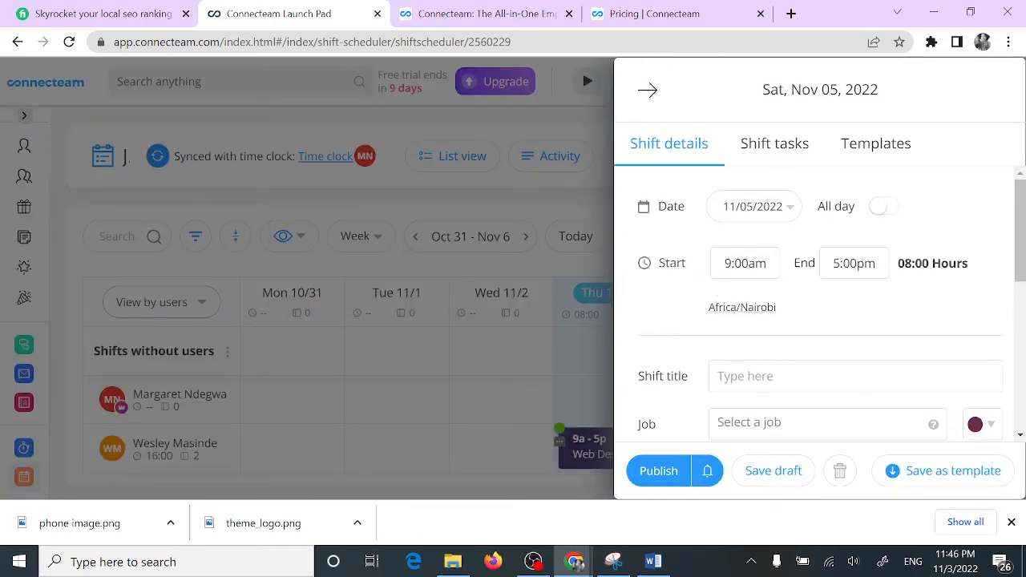
Step: Set the Saturday, November 5 shift's start time to 9:00am
click(745, 263)
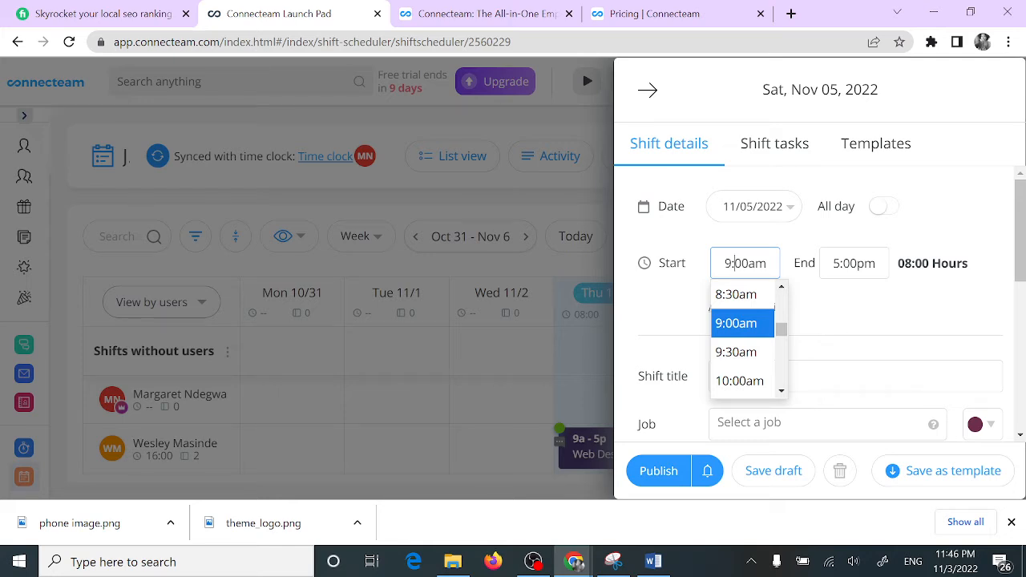
click(735, 323)
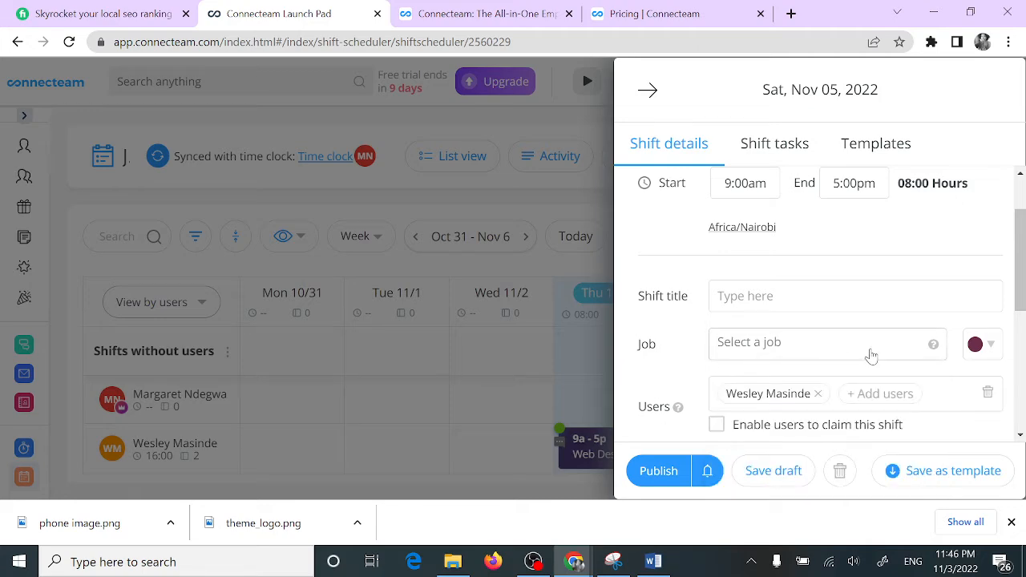
scroll(down, 3)
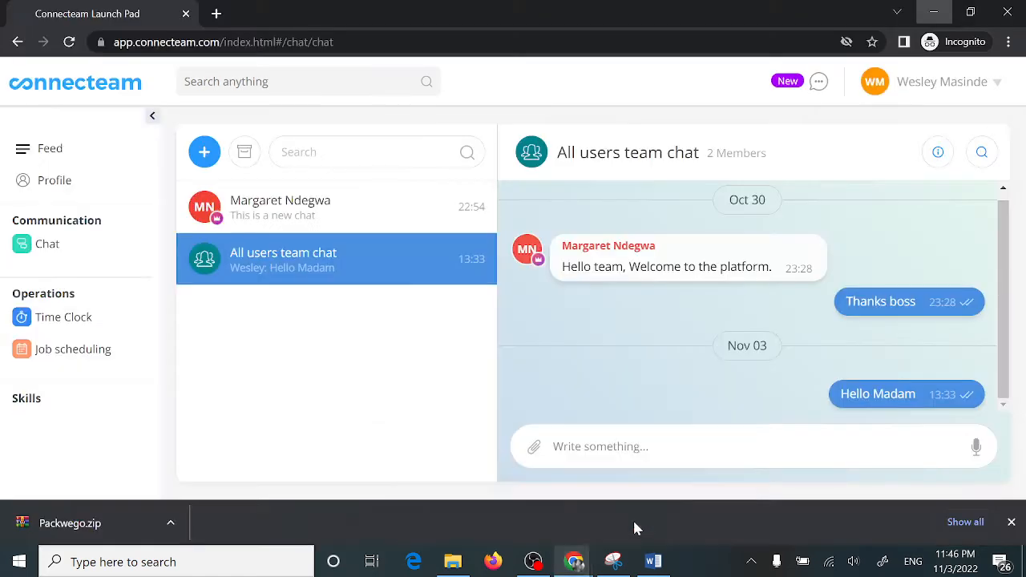
mouse_move(320, 291)
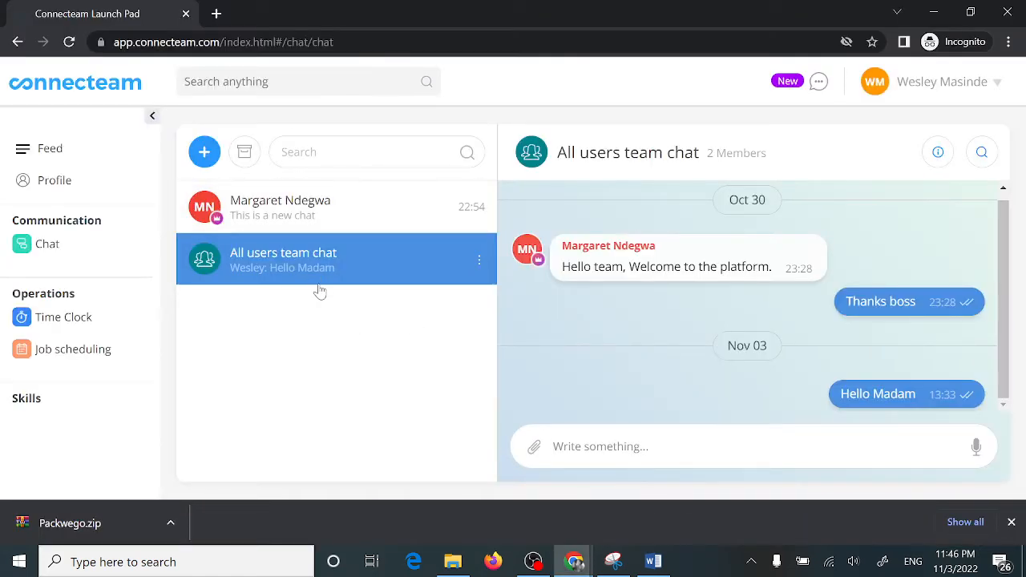
Step: Open Wesley's own Job Scheduler showing his Thursday and Friday Web Design shifts
click(72, 348)
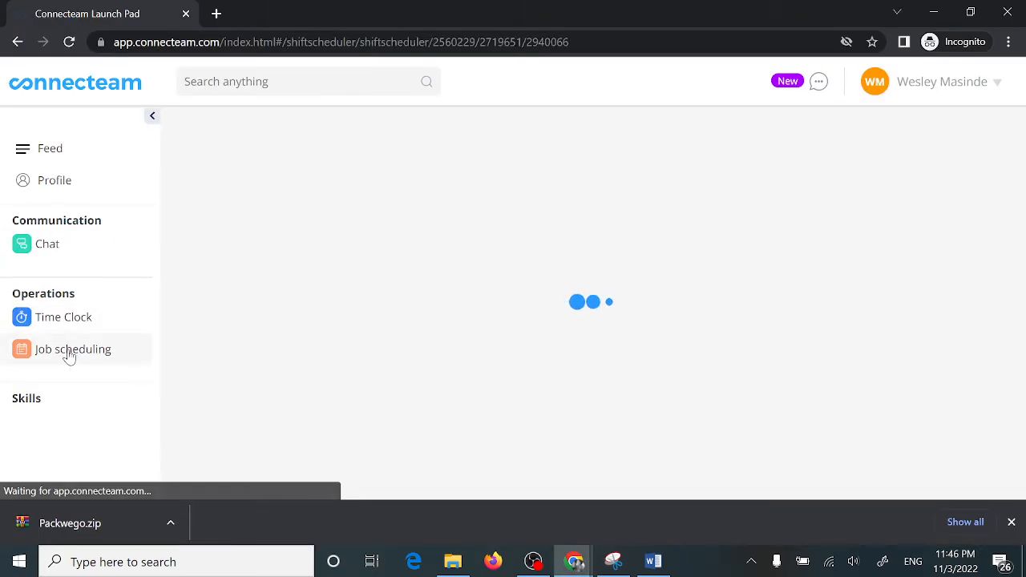
click(73, 348)
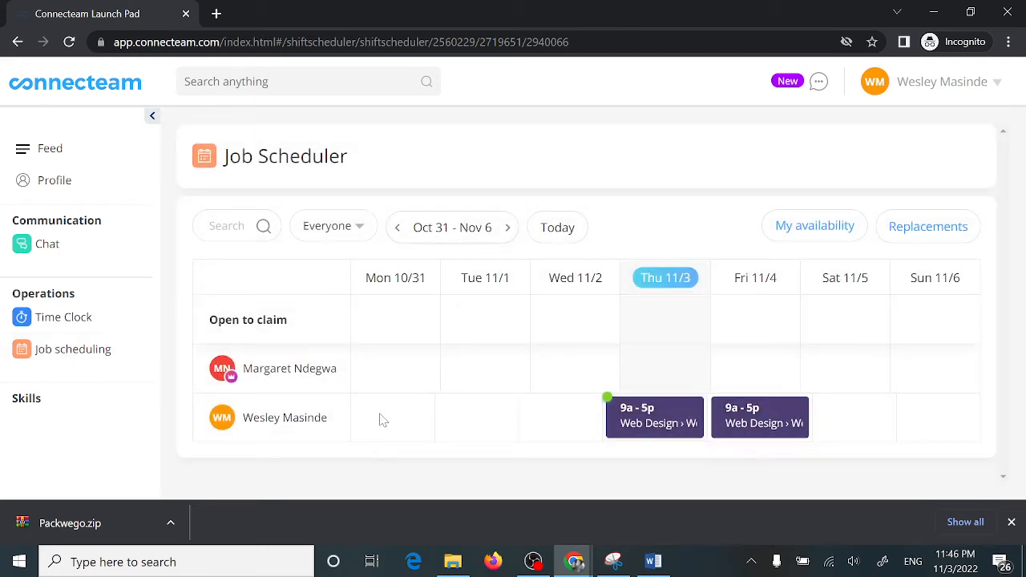
mouse_move(633, 416)
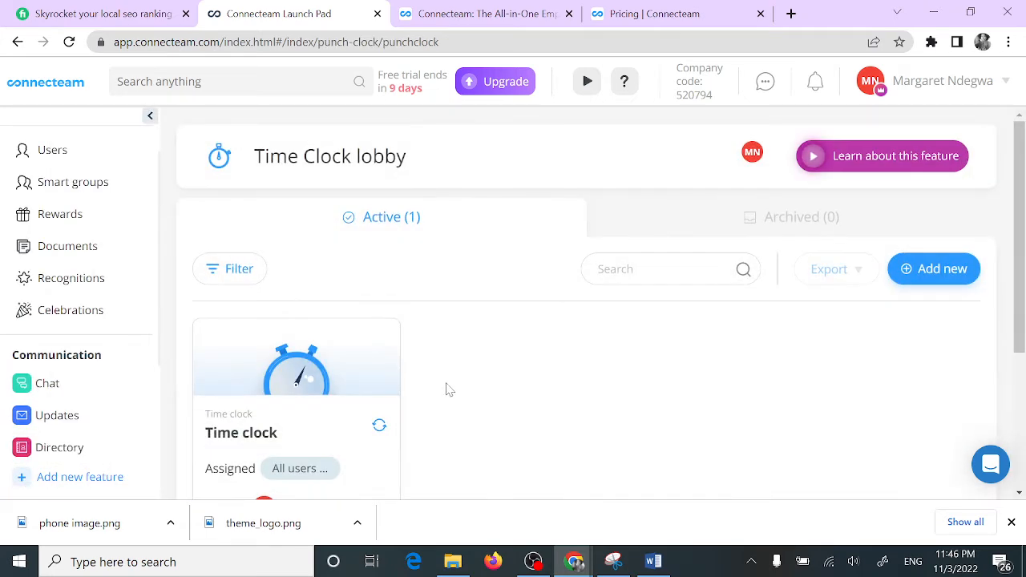
Step: Open the Time clock and review Wesley clocked in with 3:19 hours on Web Design
click(296, 369)
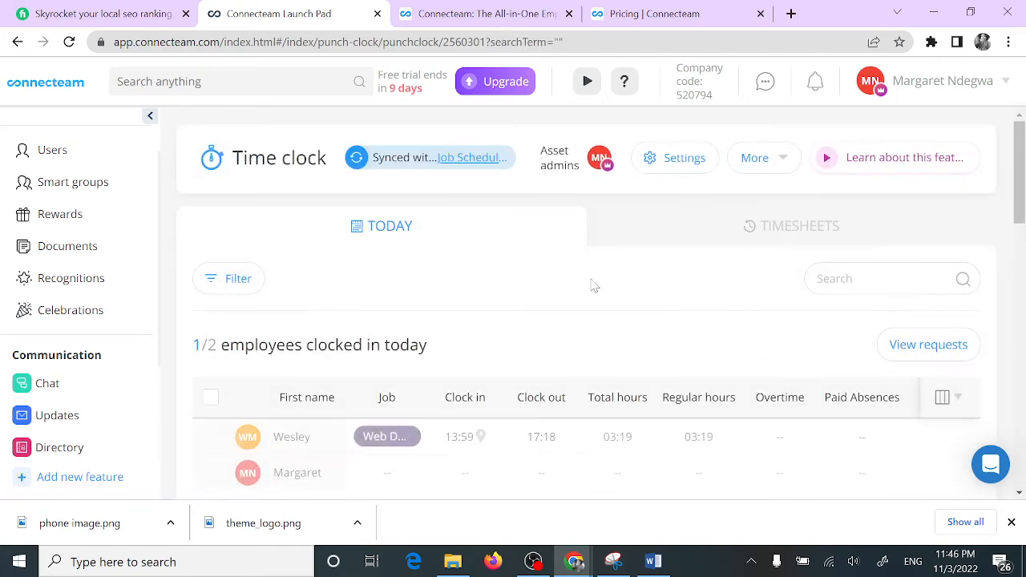
scroll(down, 3)
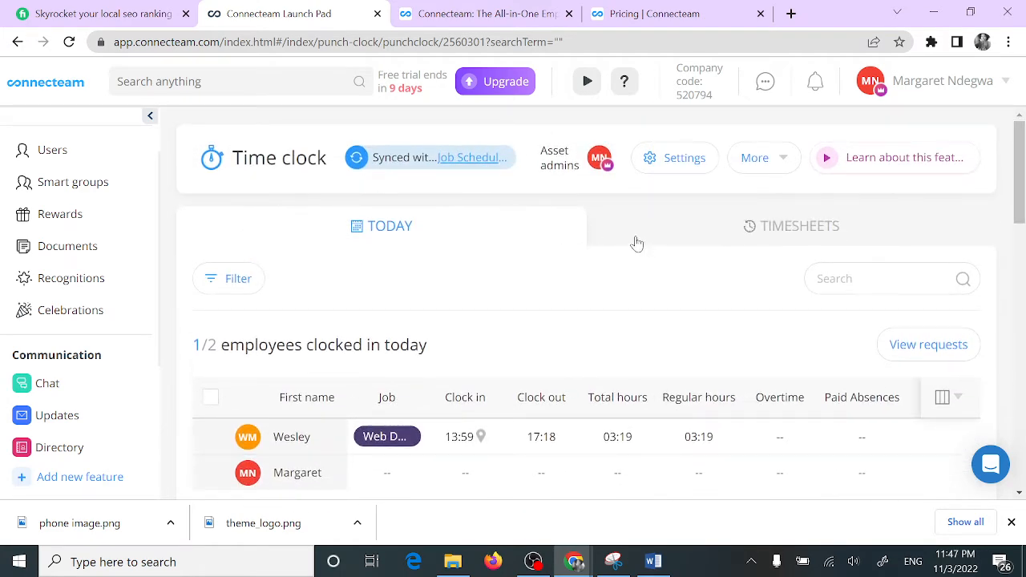
scroll(down, 3)
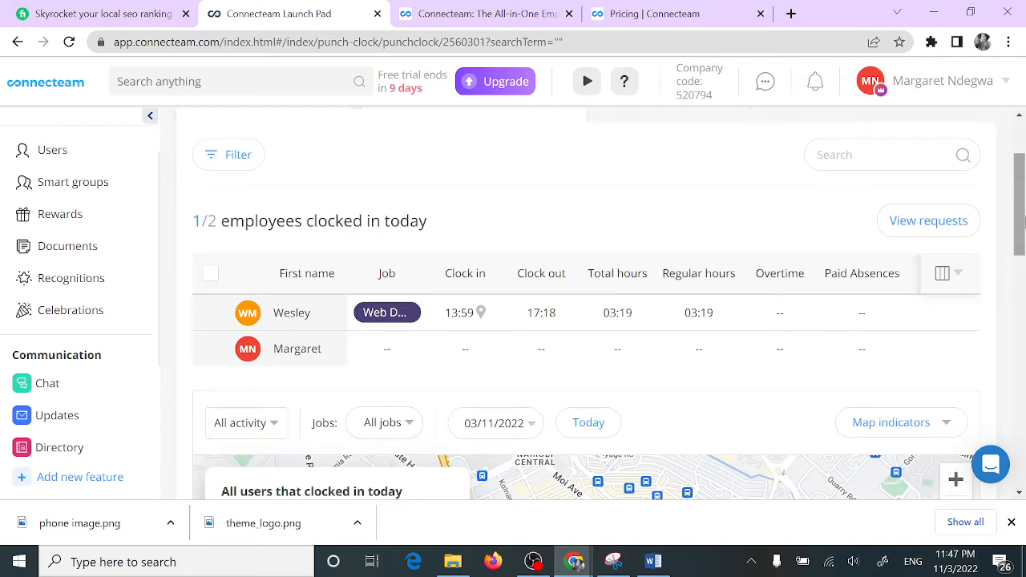
mouse_move(533, 280)
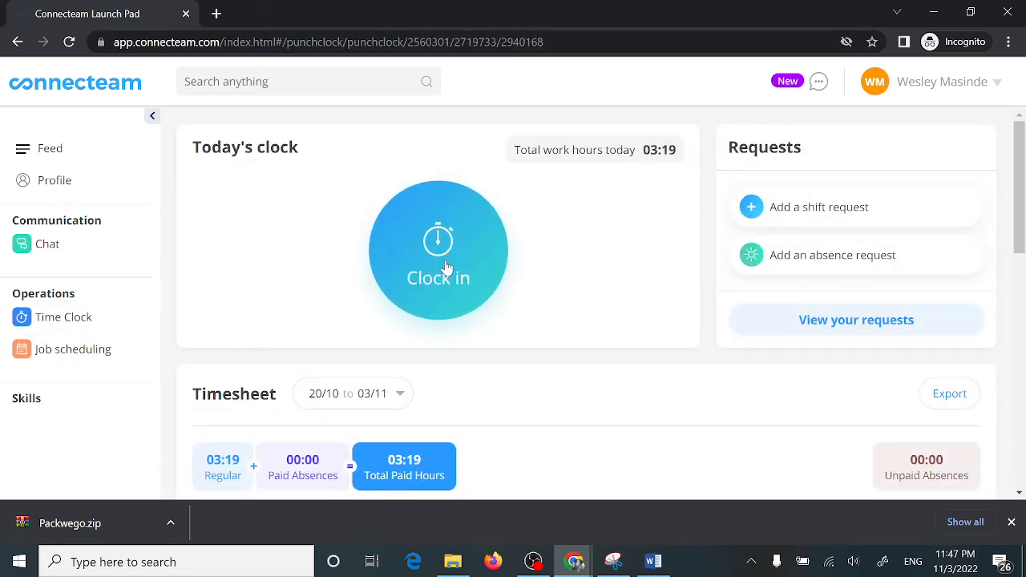
mouse_move(670, 113)
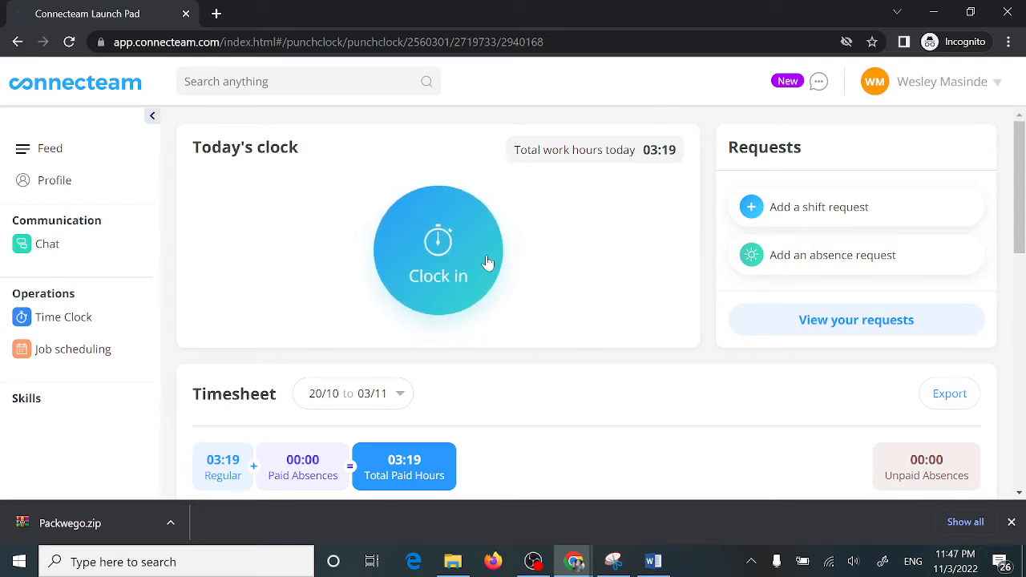
mouse_move(624, 269)
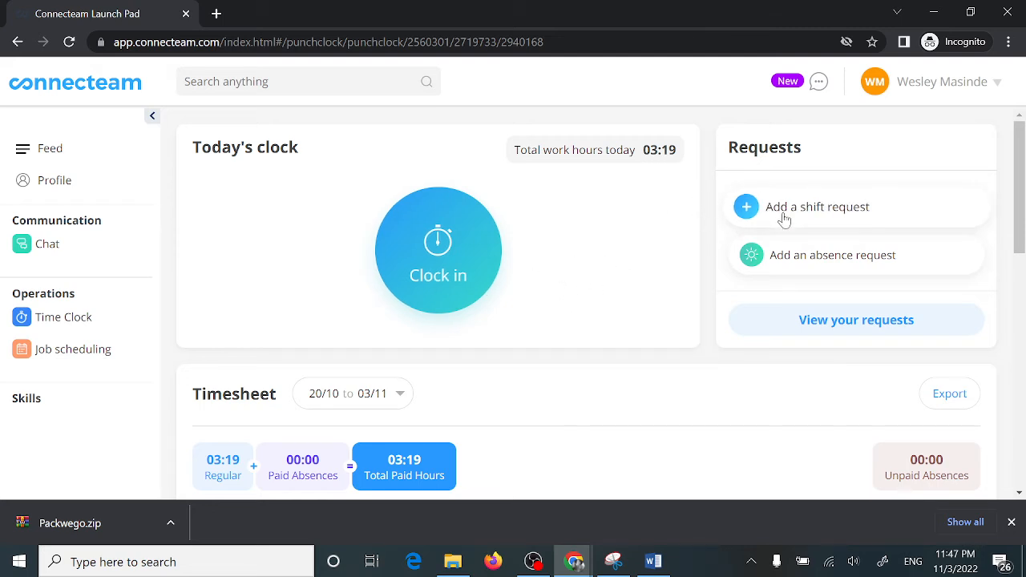
mouse_move(805, 264)
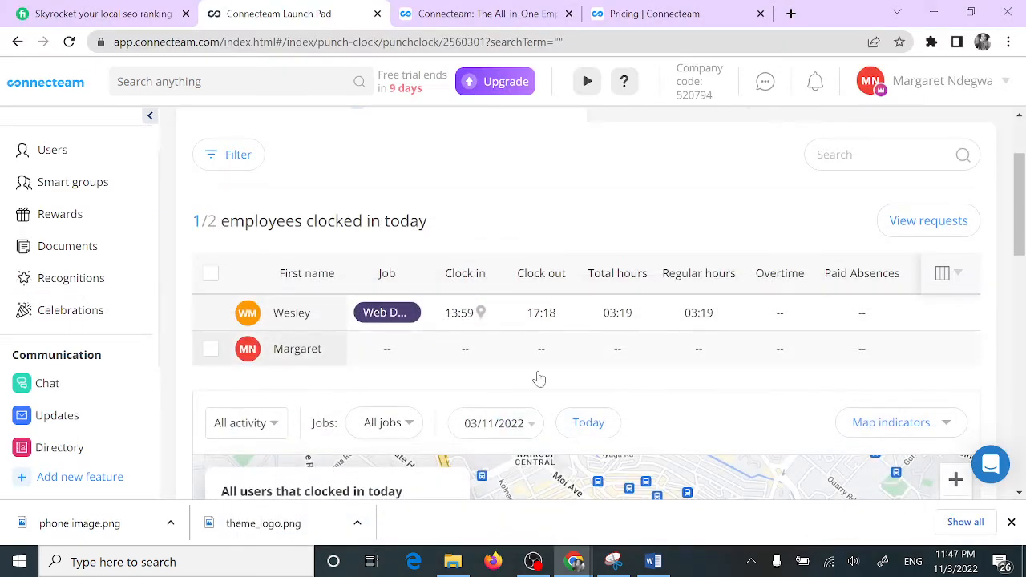
mouse_move(71, 229)
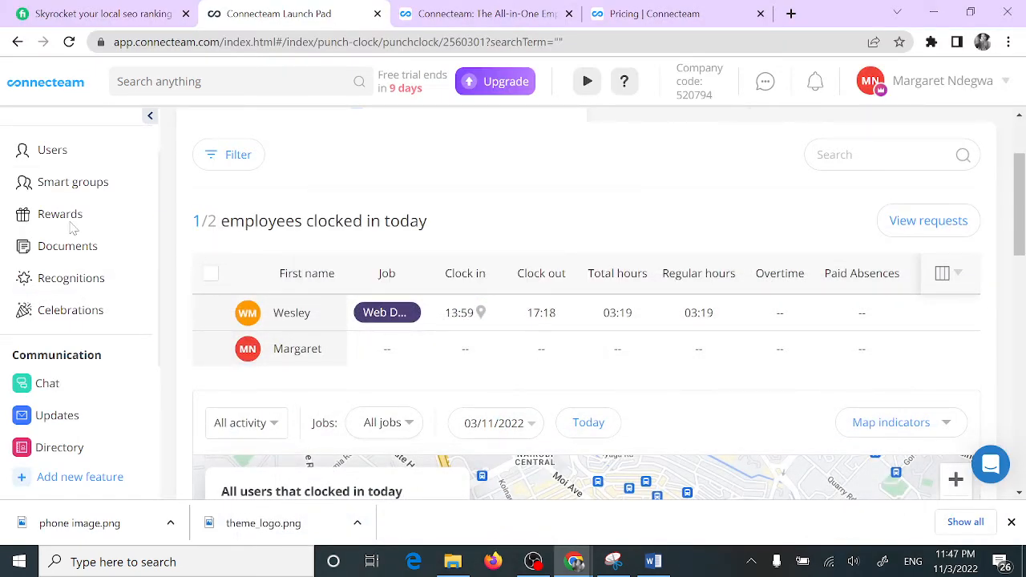
Step: Open Chat and read the All users team chat's welcome, thanks and 'Hello Madam' messages
click(48, 382)
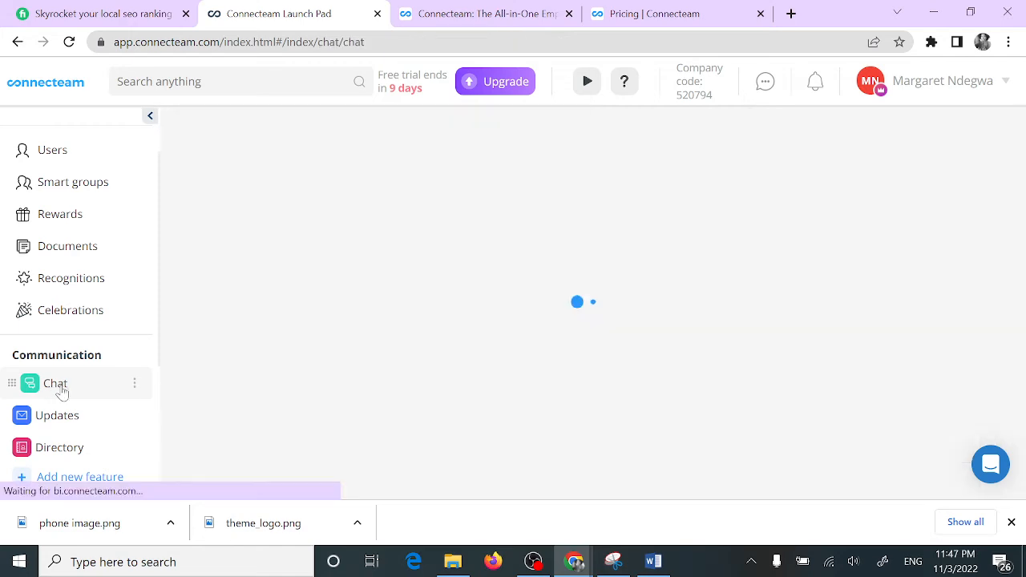
click(54, 382)
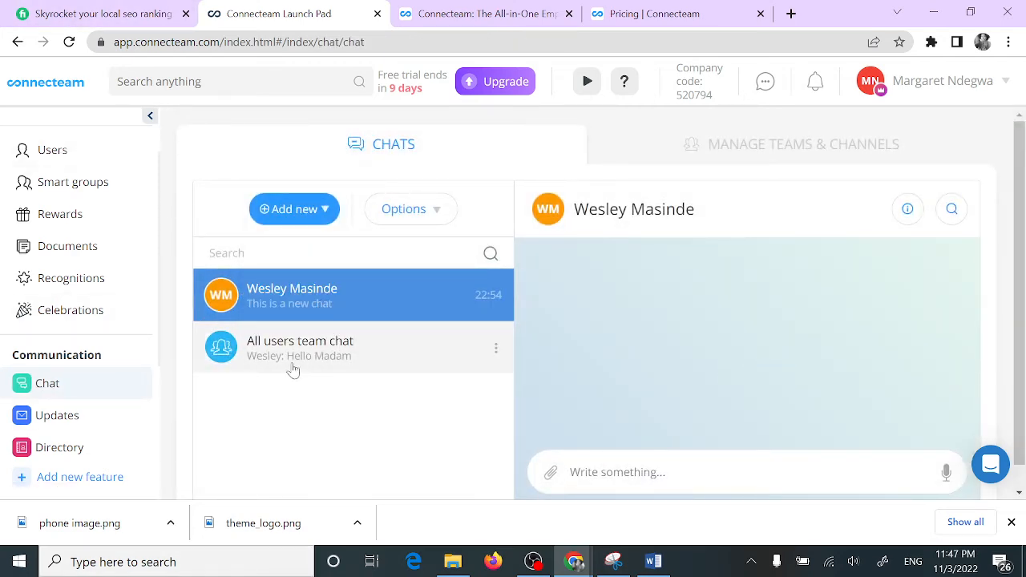
click(300, 348)
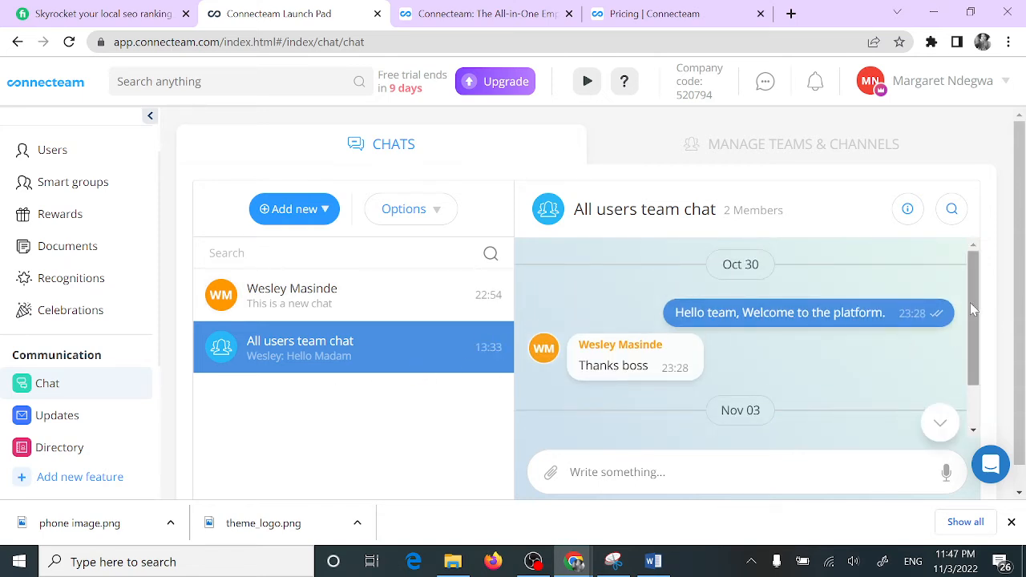
scroll(down, 3)
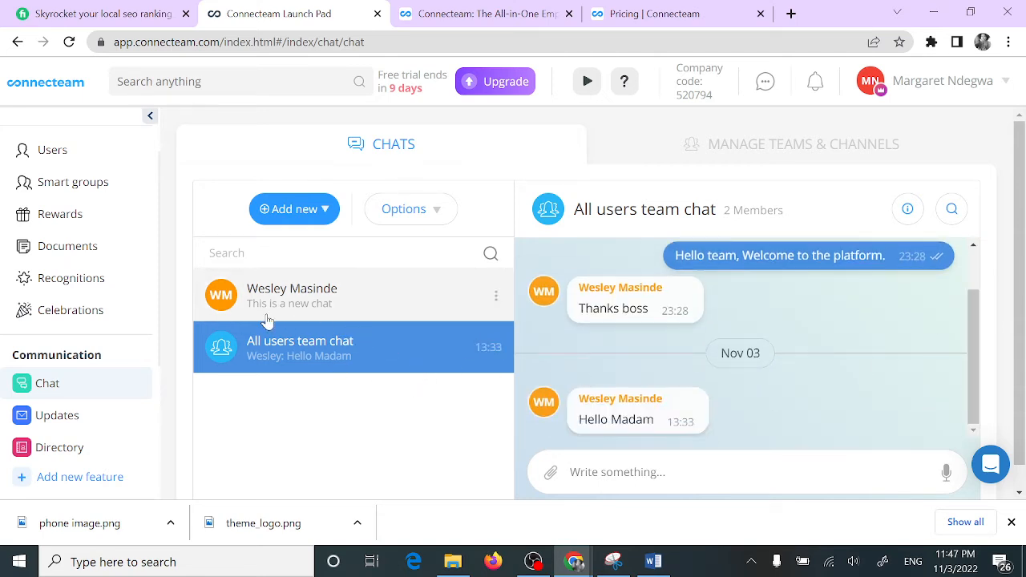
mouse_move(267, 430)
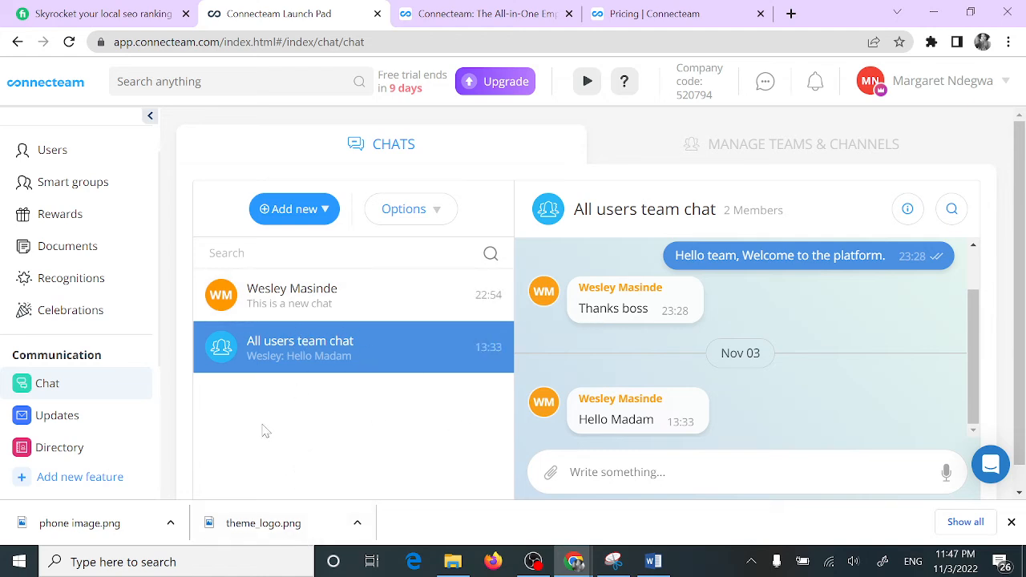
mouse_move(321, 471)
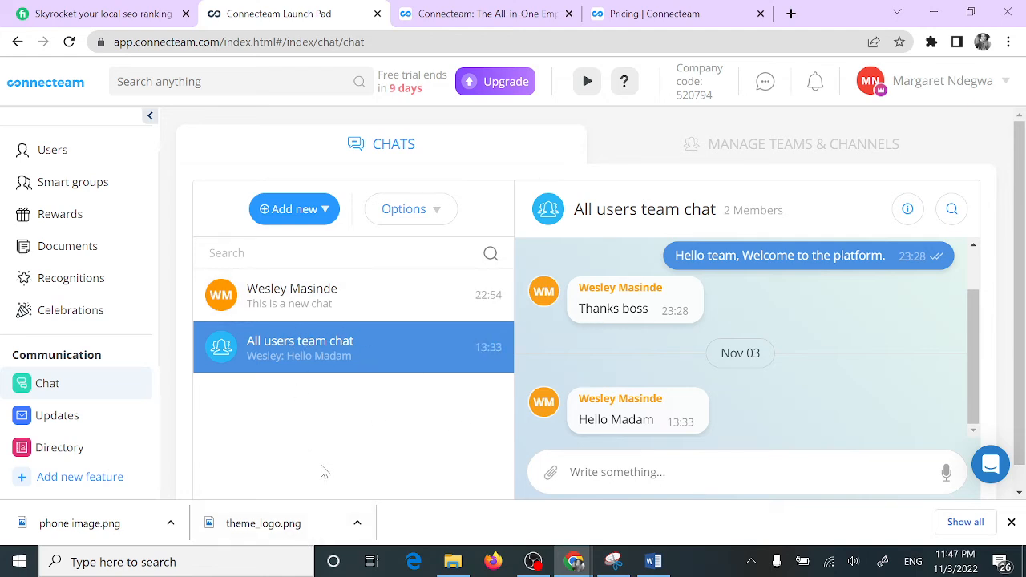
mouse_move(345, 465)
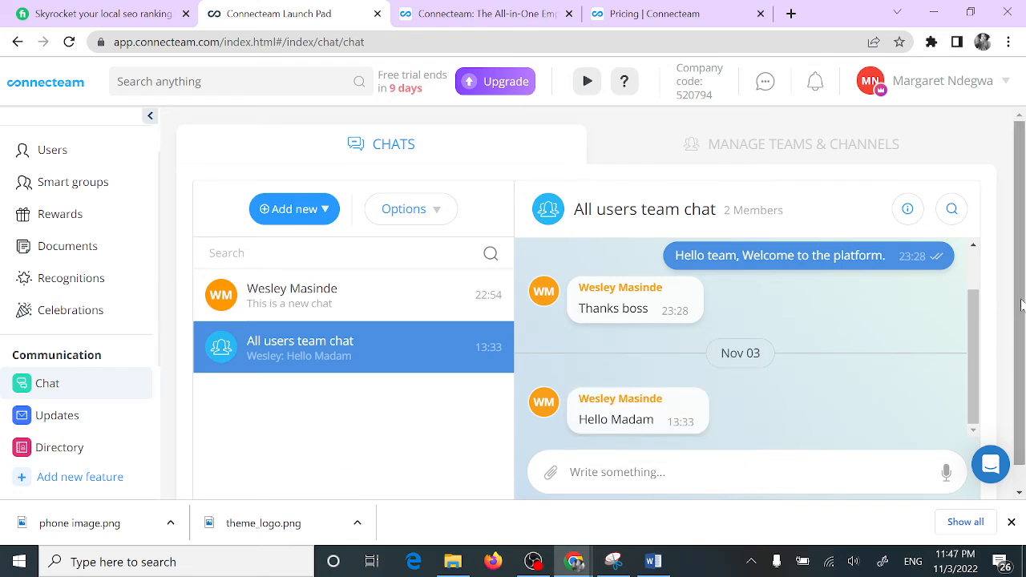
mouse_move(55, 303)
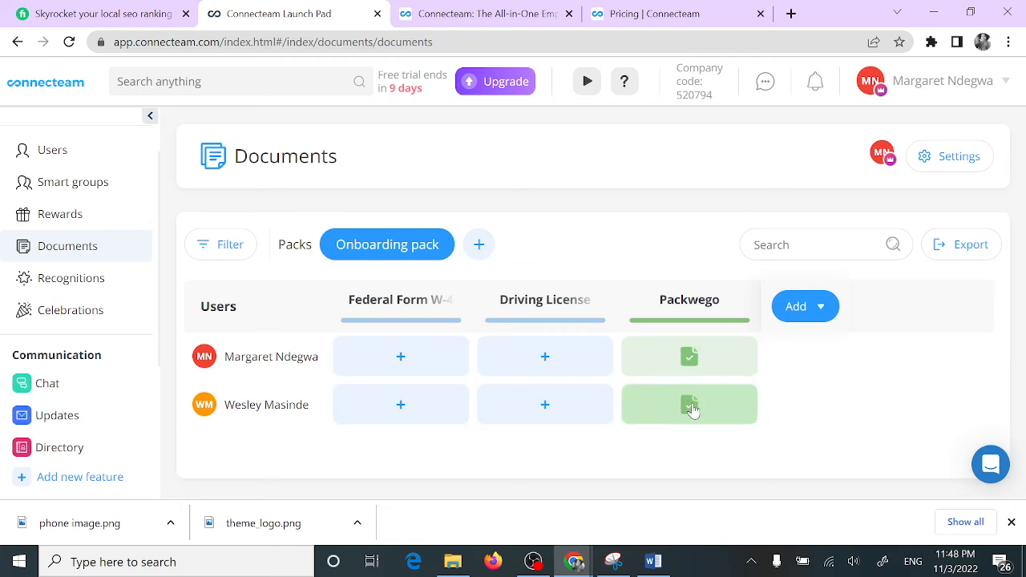
Step: Open the employee's green, approved Packwego document in the Onboarding pack
click(689, 404)
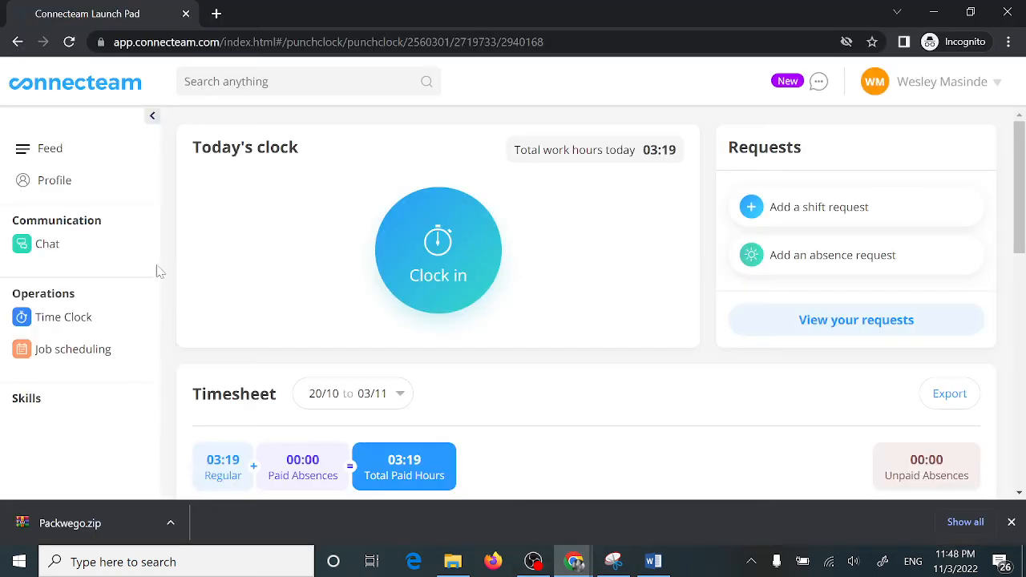
mouse_move(96, 307)
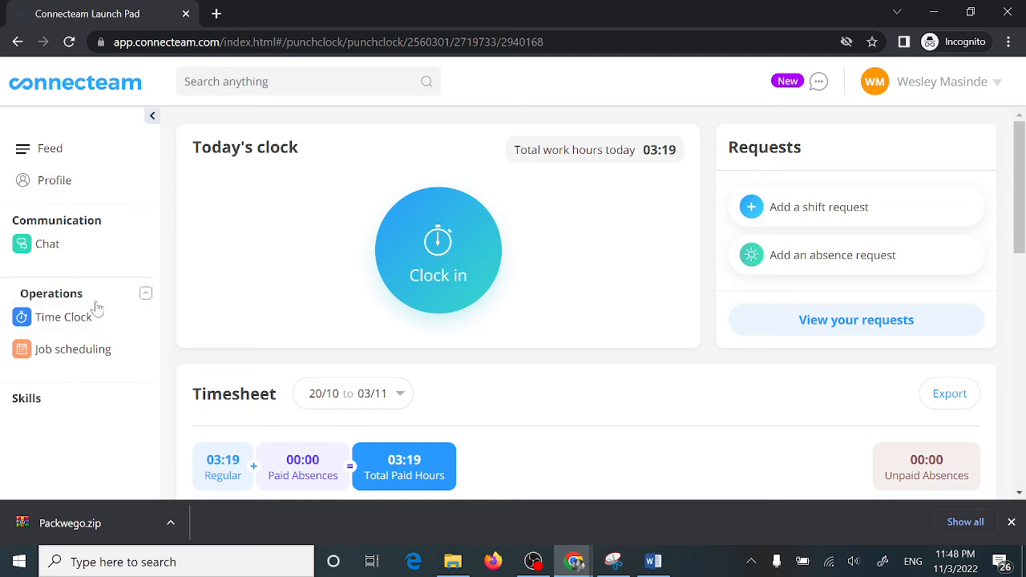
Step: As Wesley, open the approved Packwego under Profile documents, then hide his window
click(54, 179)
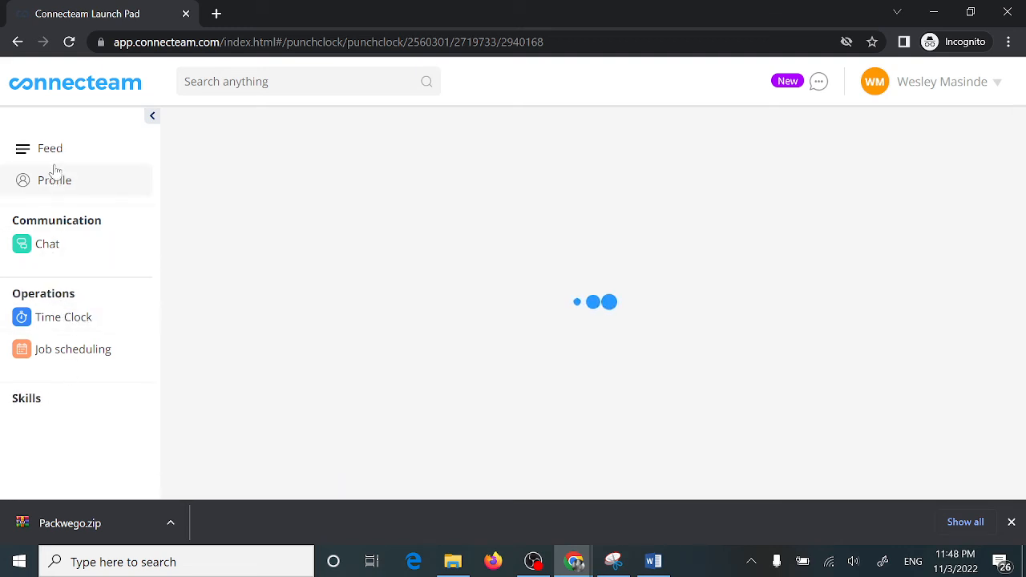
click(55, 179)
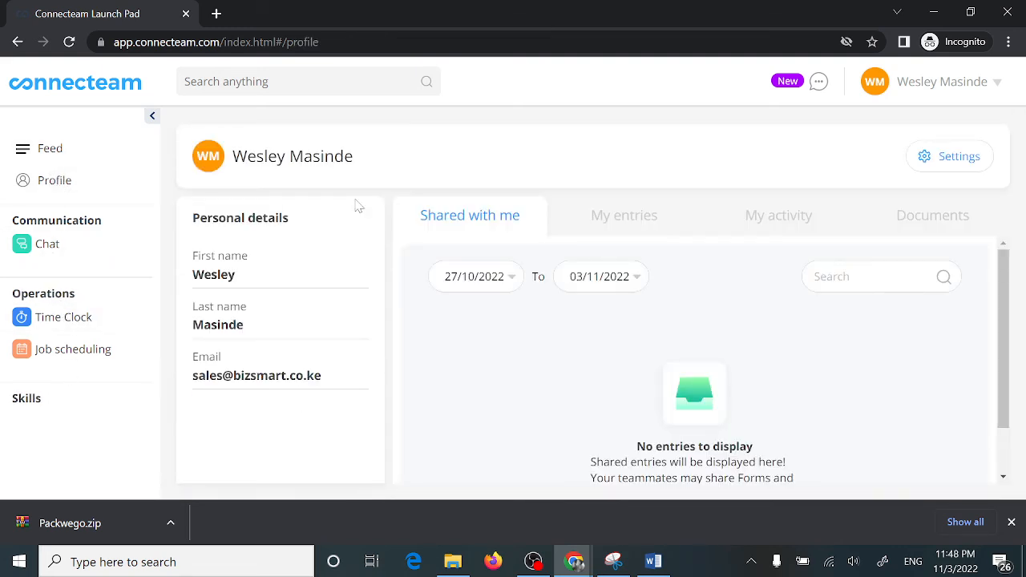
click(932, 214)
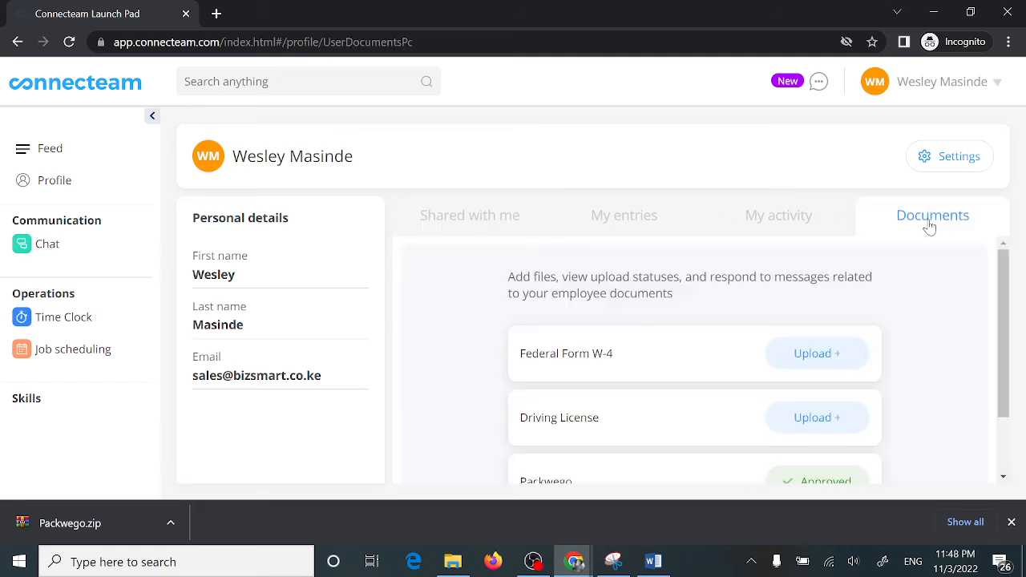
scroll(down, 3)
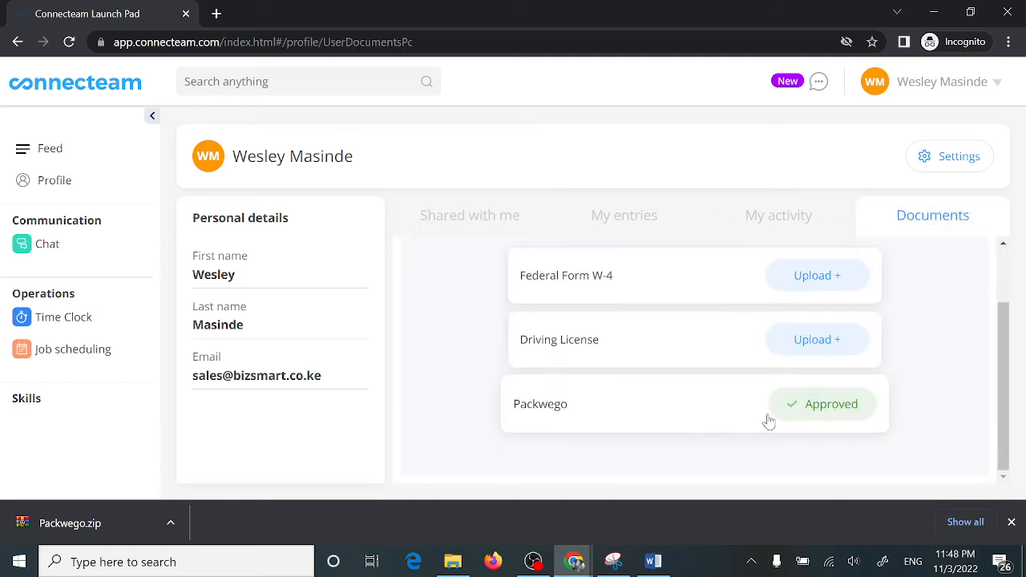
click(540, 403)
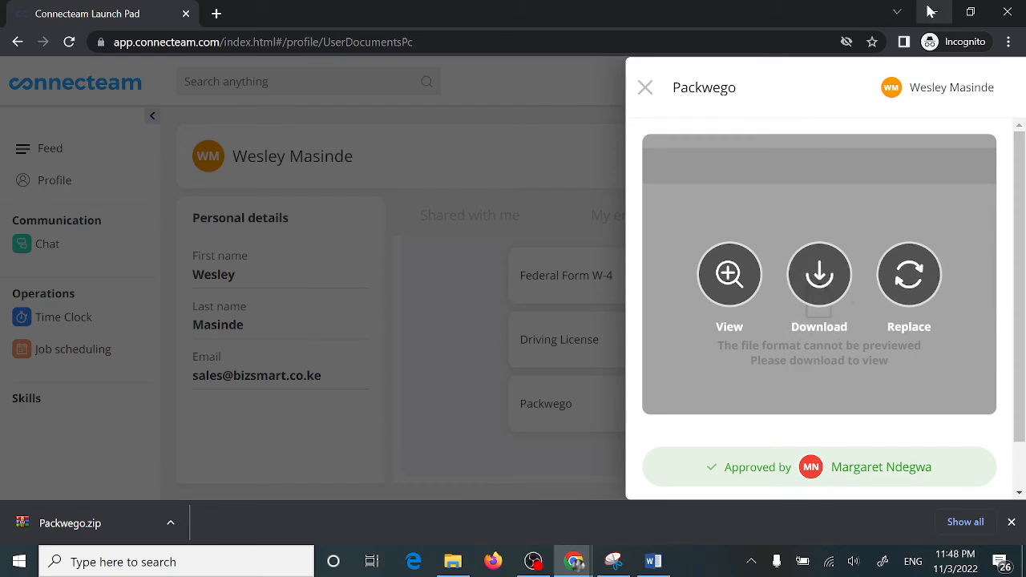
click(645, 87)
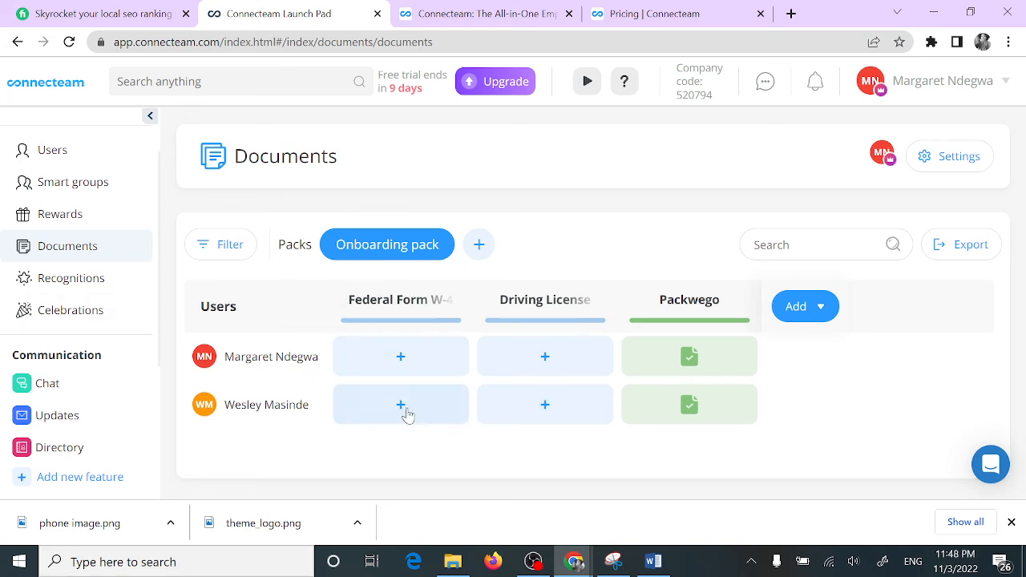
mouse_move(382, 393)
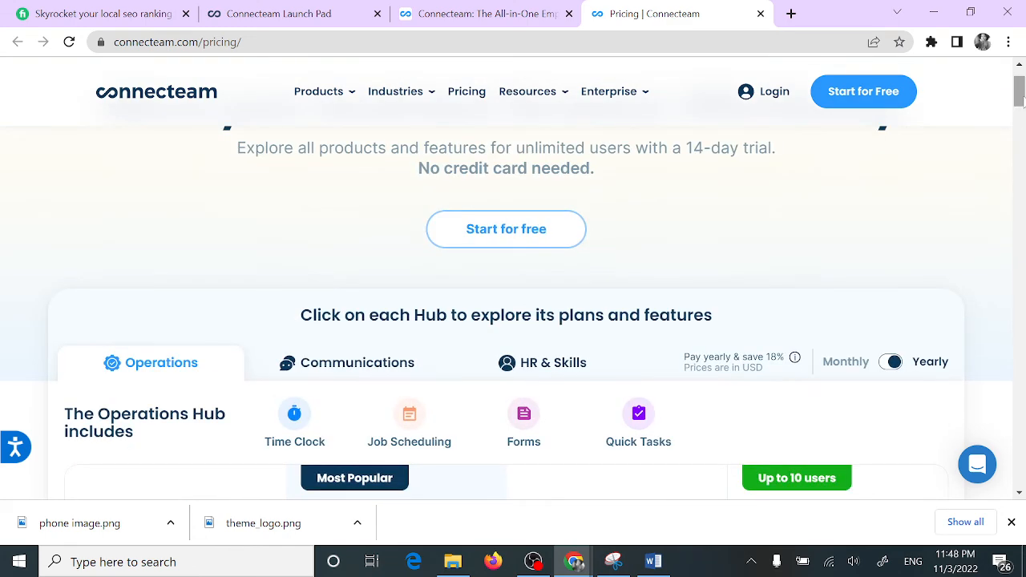
Step: Scroll the Operations plans, from Expert at $99 down to the free Small Business plan
scroll(down, 3)
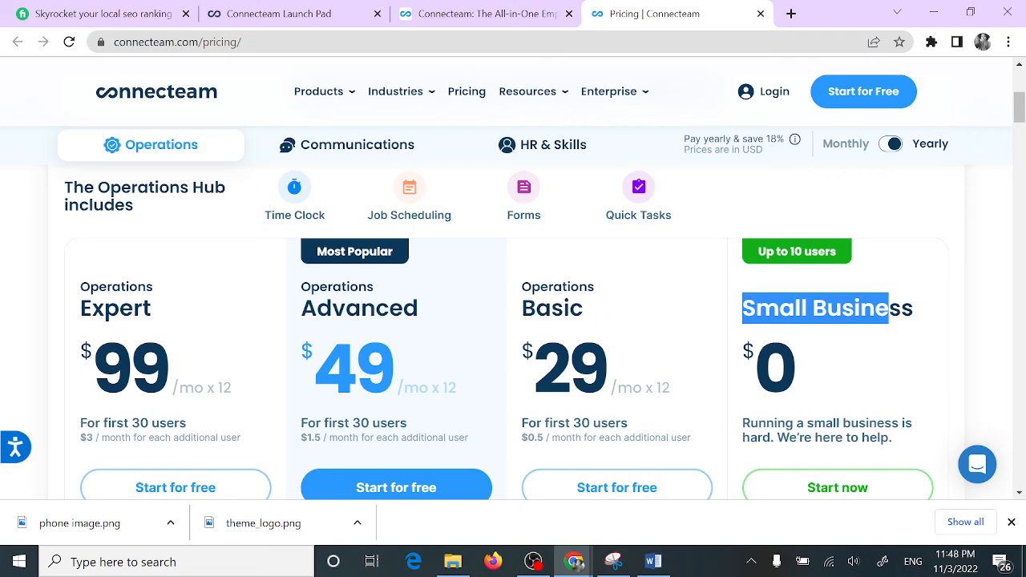
mouse_move(642, 301)
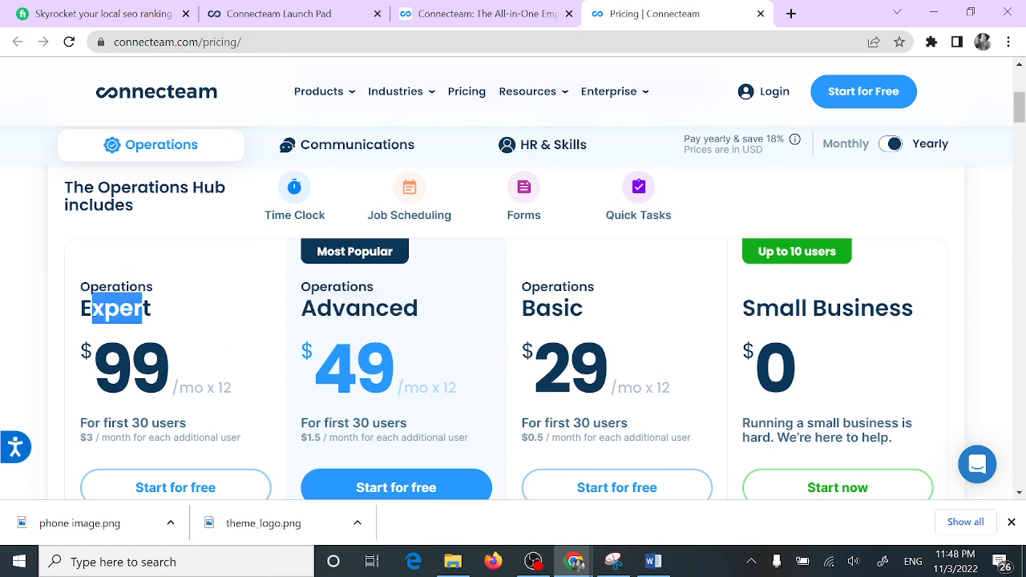
scroll(down, 3)
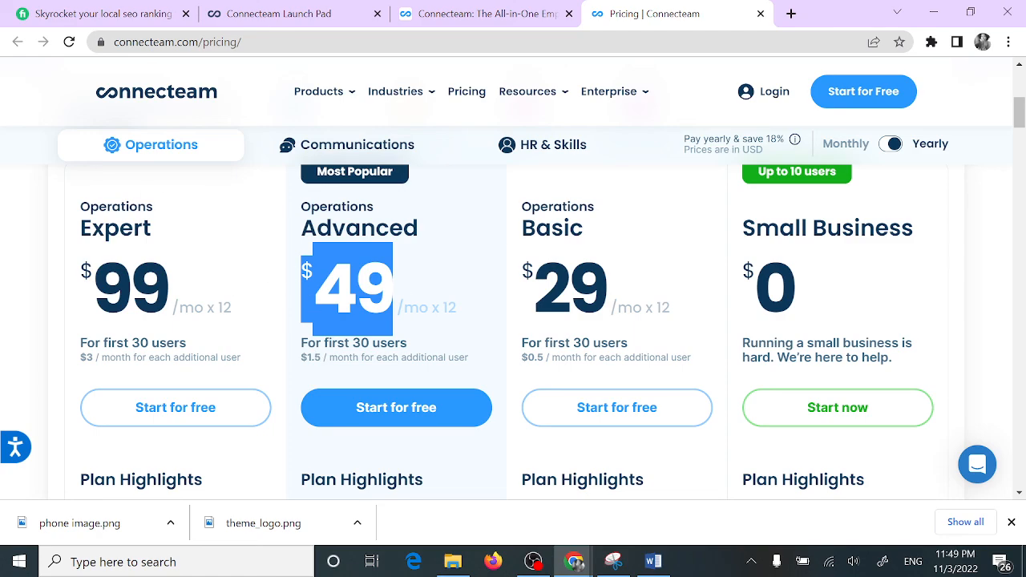
scroll(down, 3)
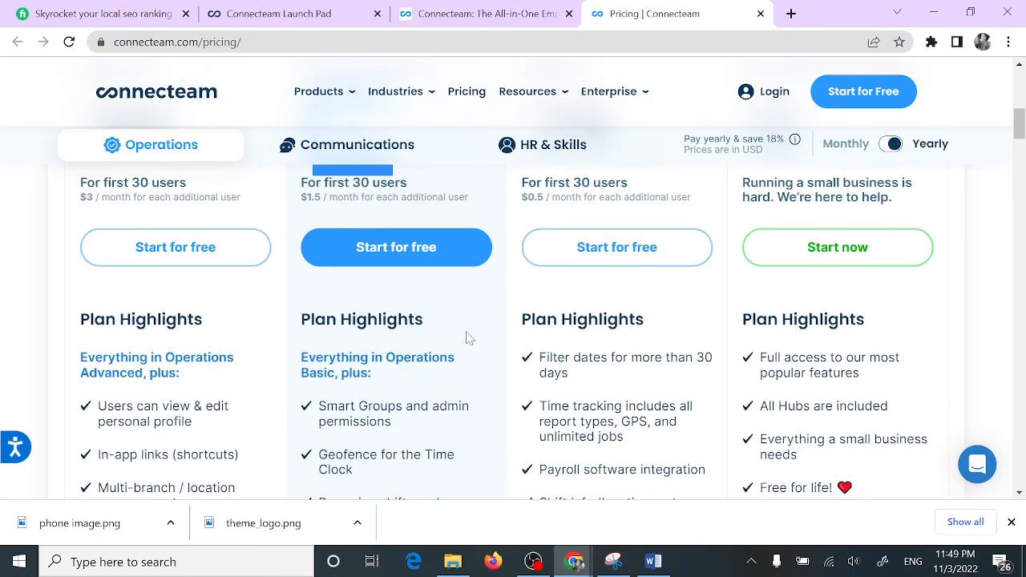
scroll(down, 3)
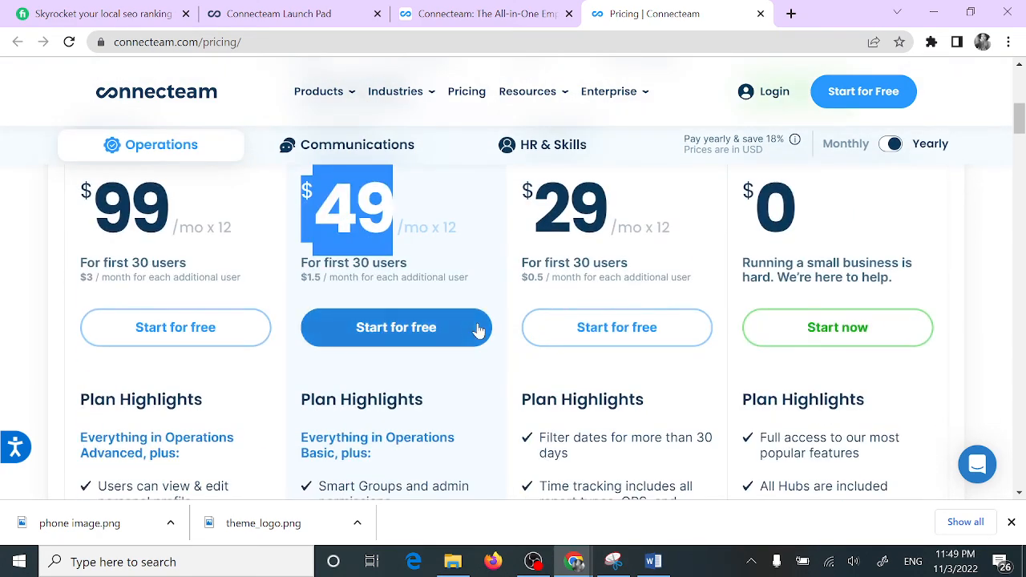
mouse_move(522, 383)
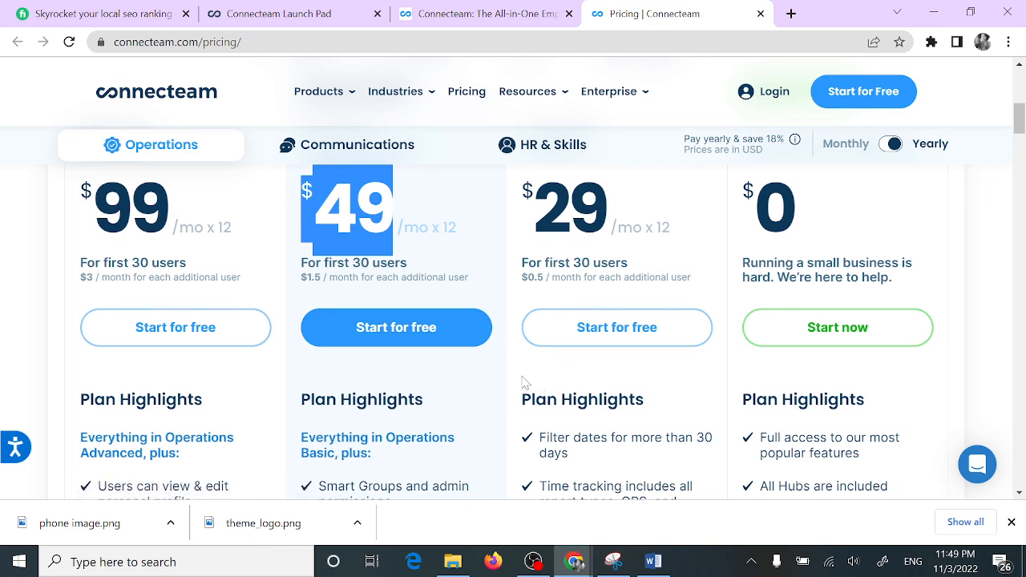
mouse_move(483, 371)
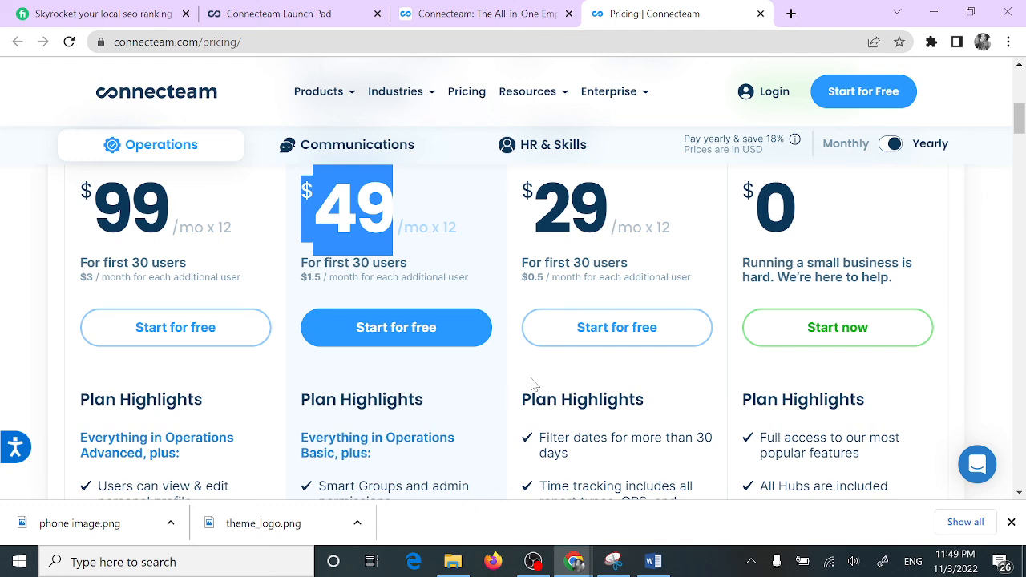
mouse_move(536, 384)
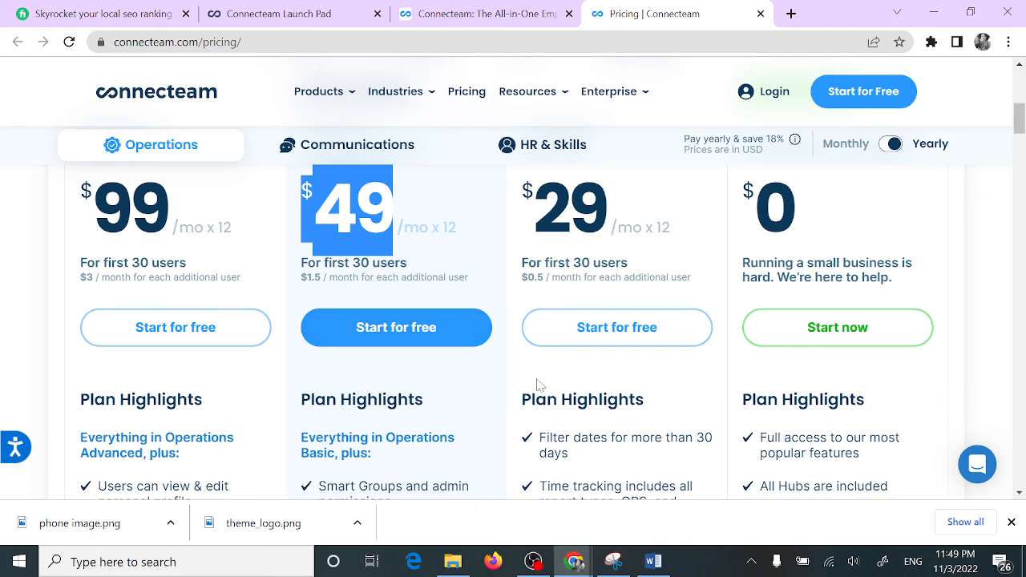
scroll(down, 3)
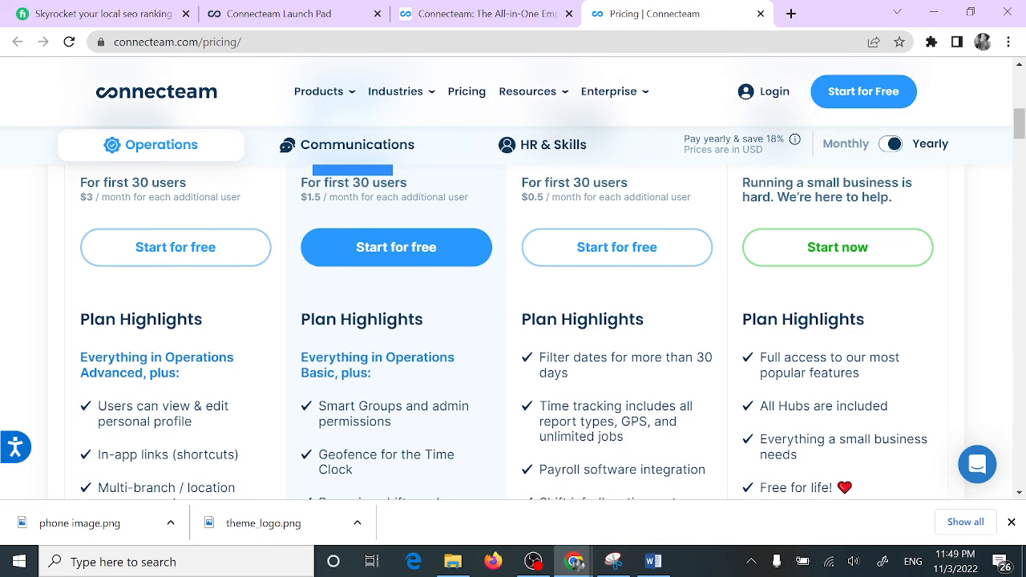